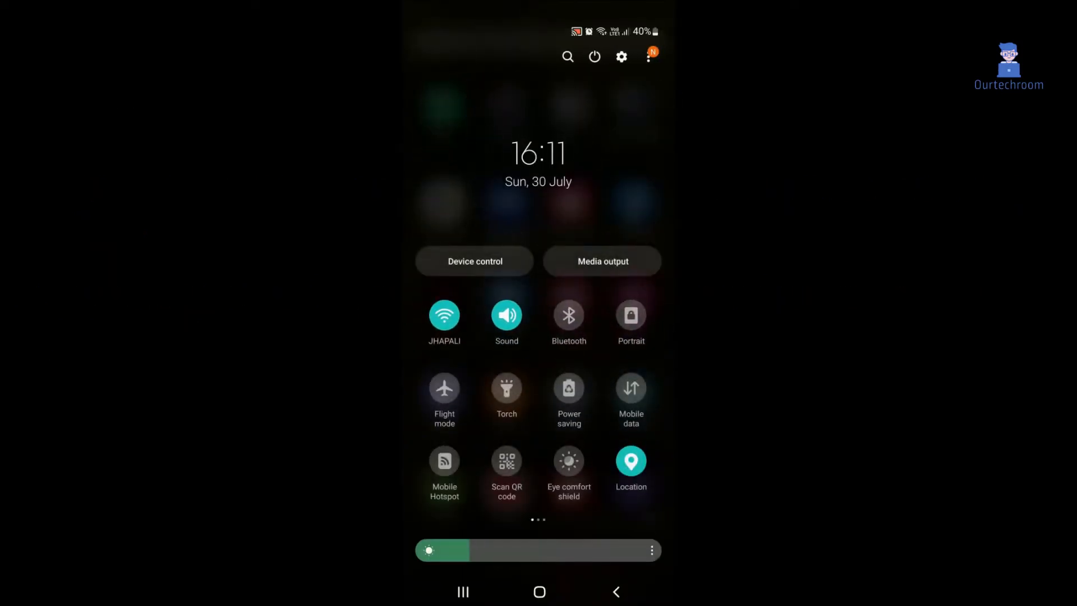
- Display the JHAPALI Wi-Fi sharing QR code and screenshot it before switching to recent apps
left_click(444, 315)
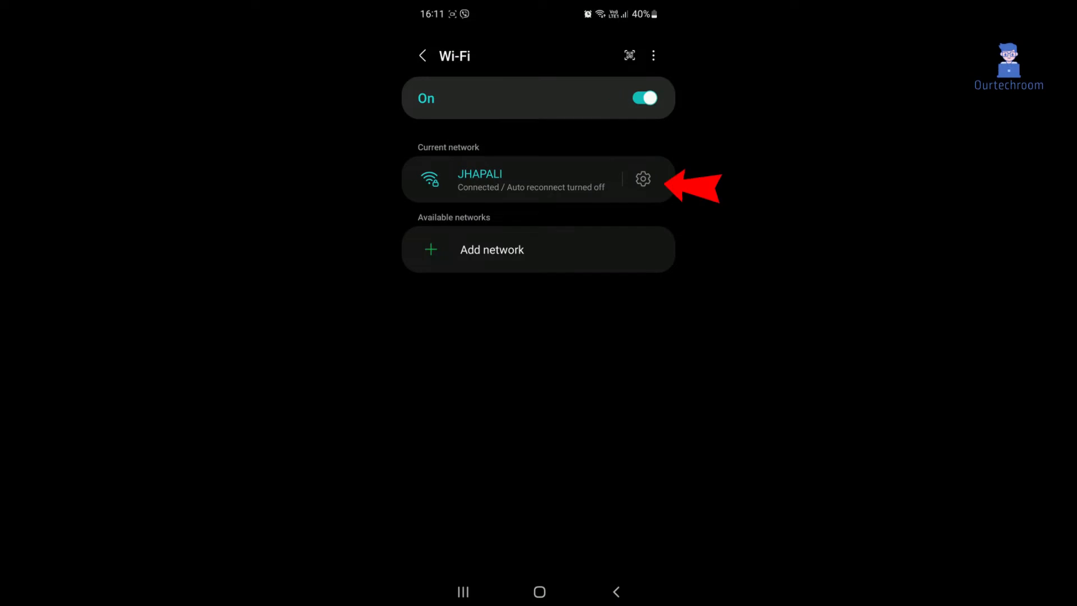
left_click(641, 179)
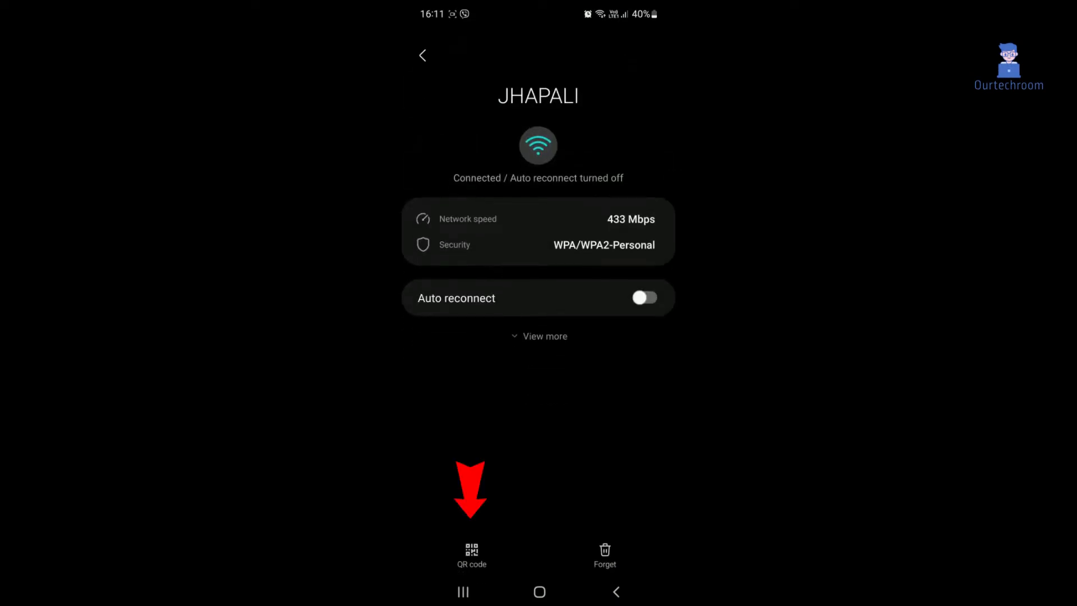
left_click(471, 553)
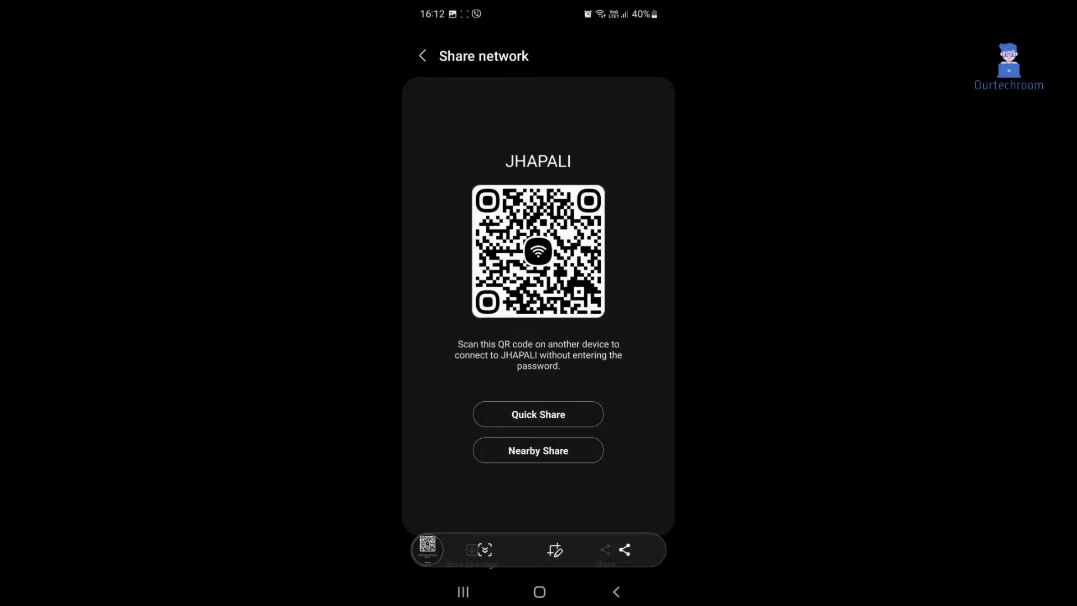
left_click(423, 56)
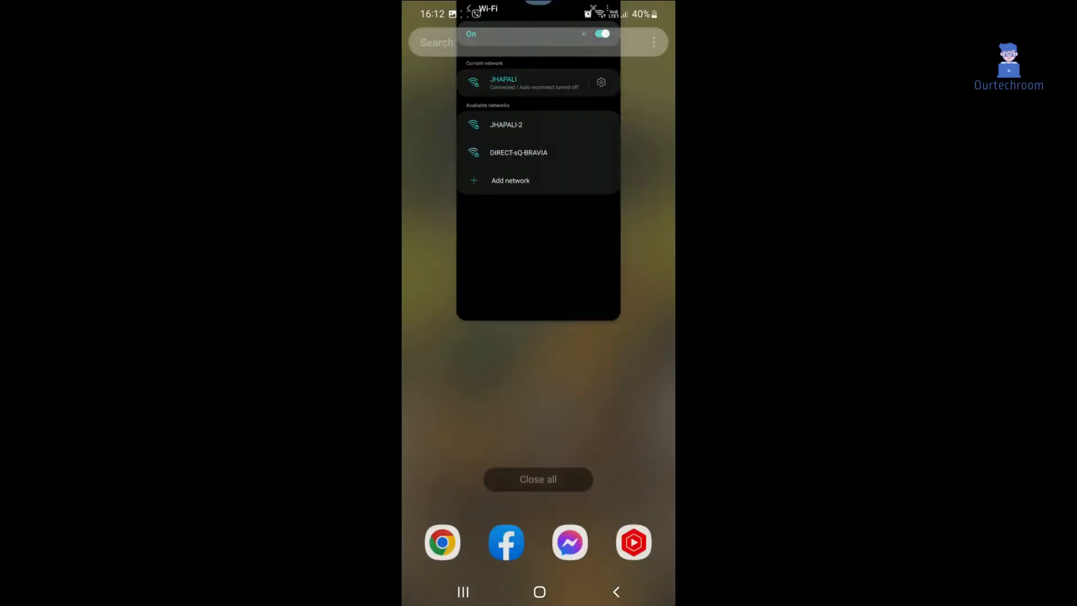
- Search Google for "qrscan online" using the suggested query
left_click(538, 591)
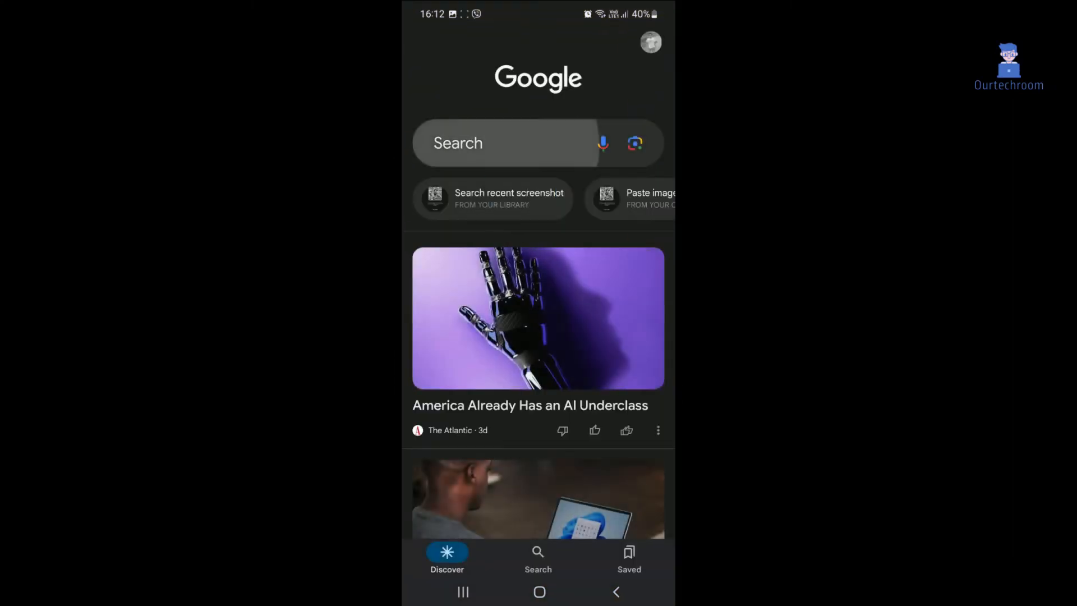
left_click(494, 143)
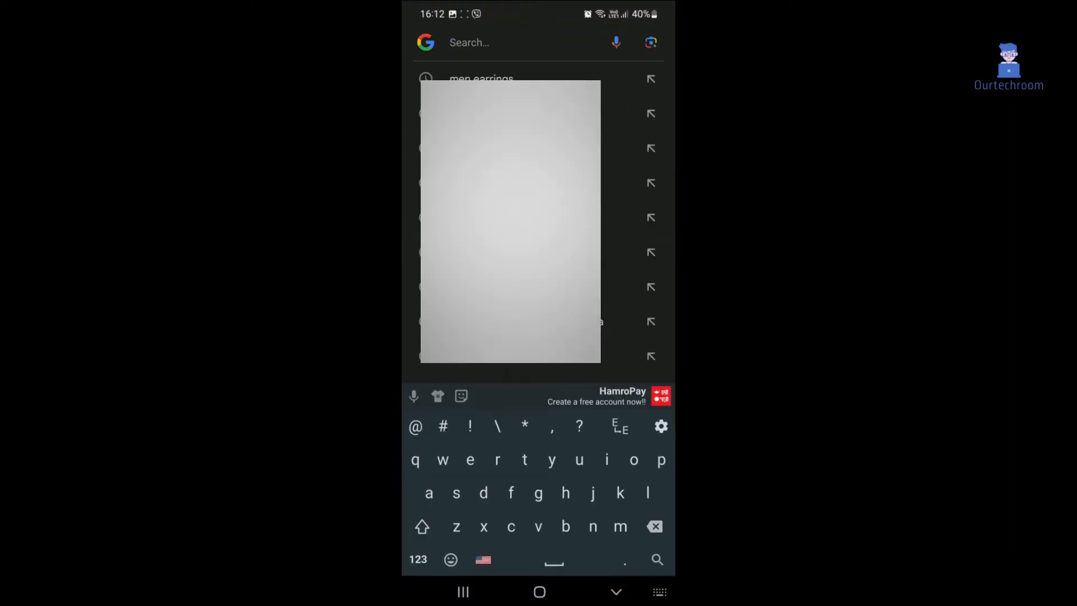
type("qrscan onl")
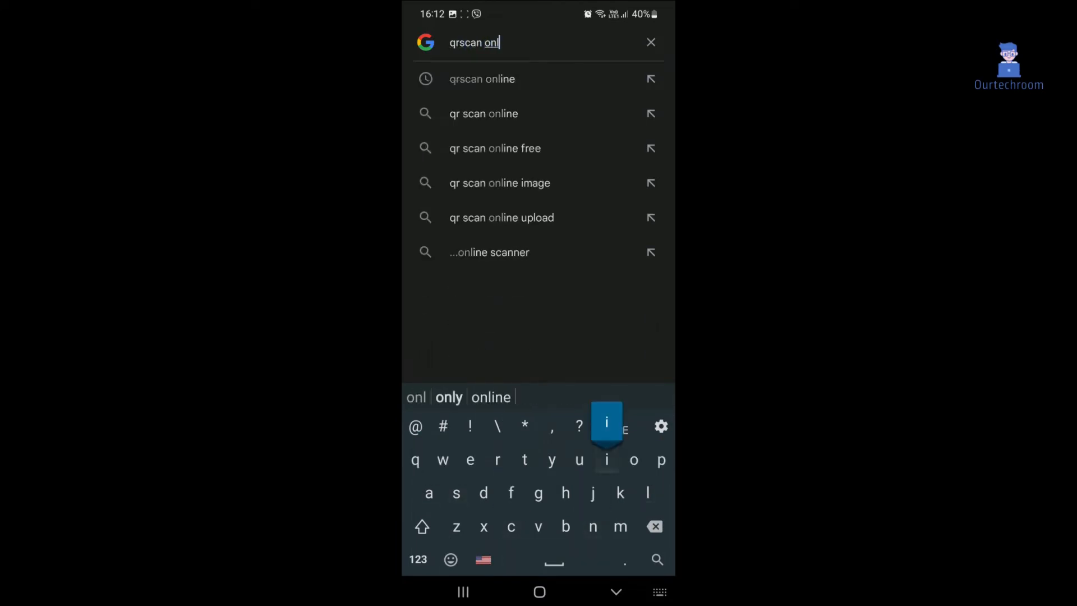
left_click(482, 78)
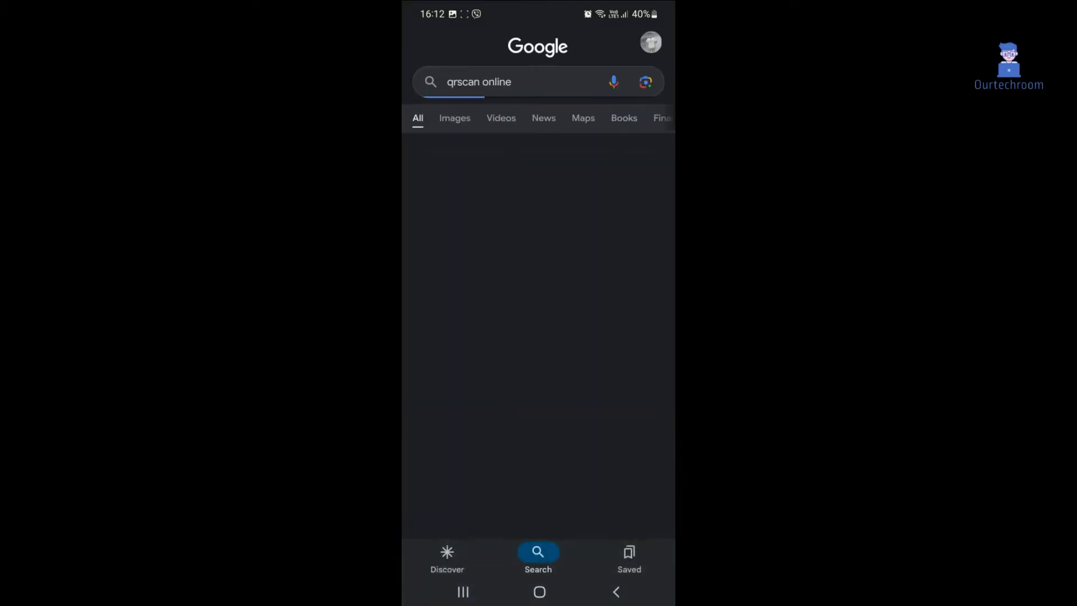
key("Enter")
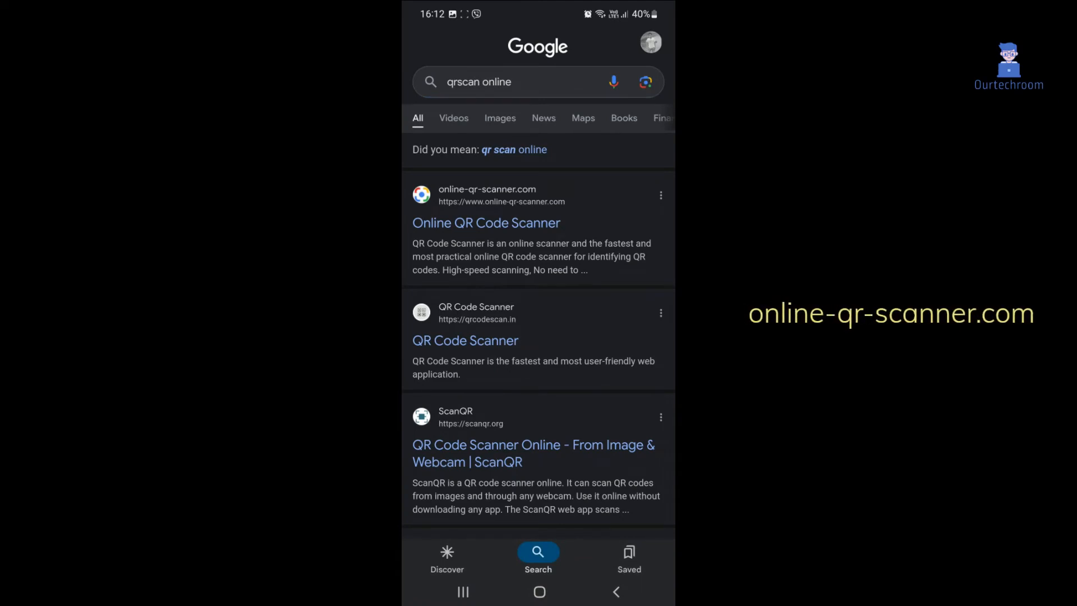
left_click(486, 222)
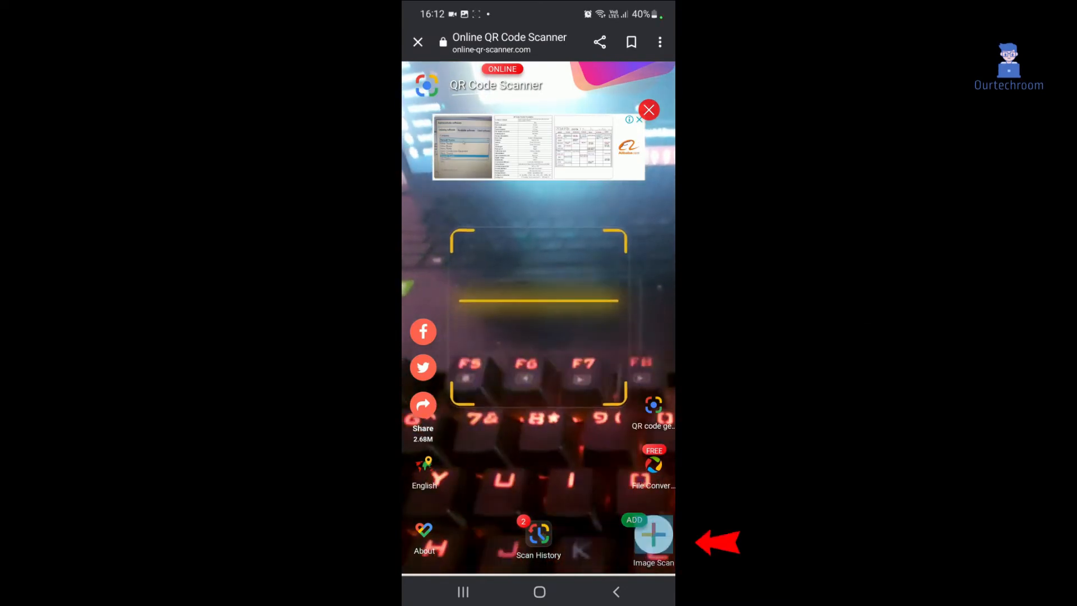
left_click(652, 540)
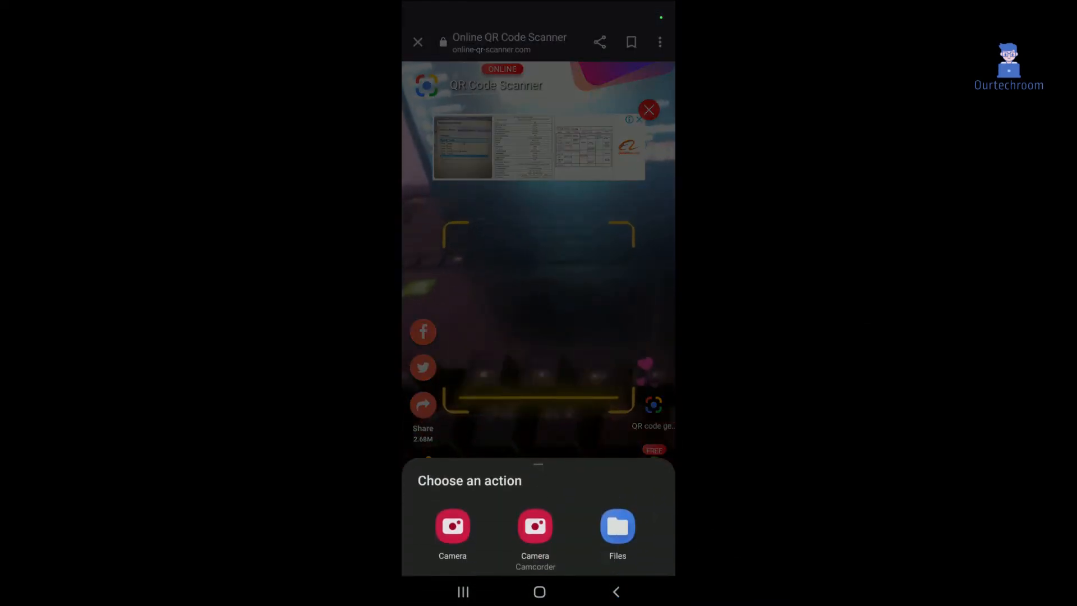
left_click(616, 532)
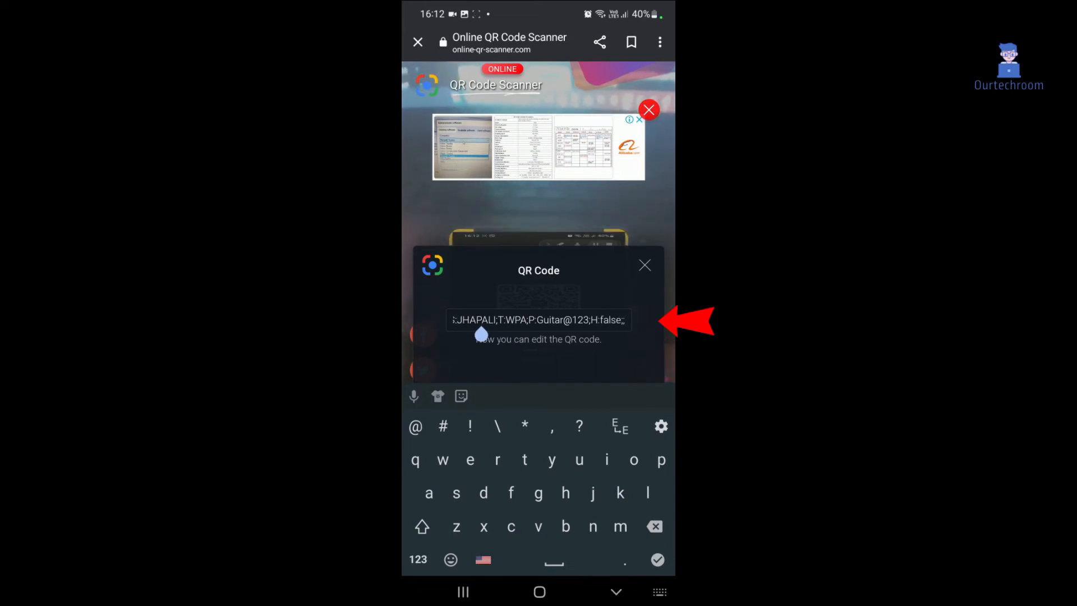
double_click(538, 319)
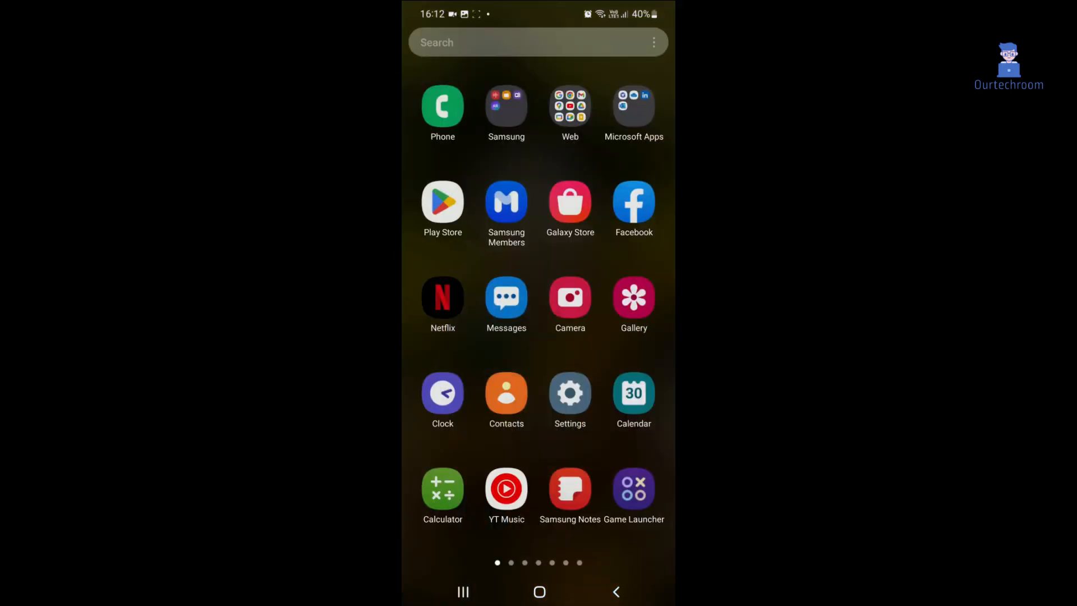
- Paste the copied JHAPALI Wi-Fi credentials into a new blank Samsung Notes note
left_click(569, 488)
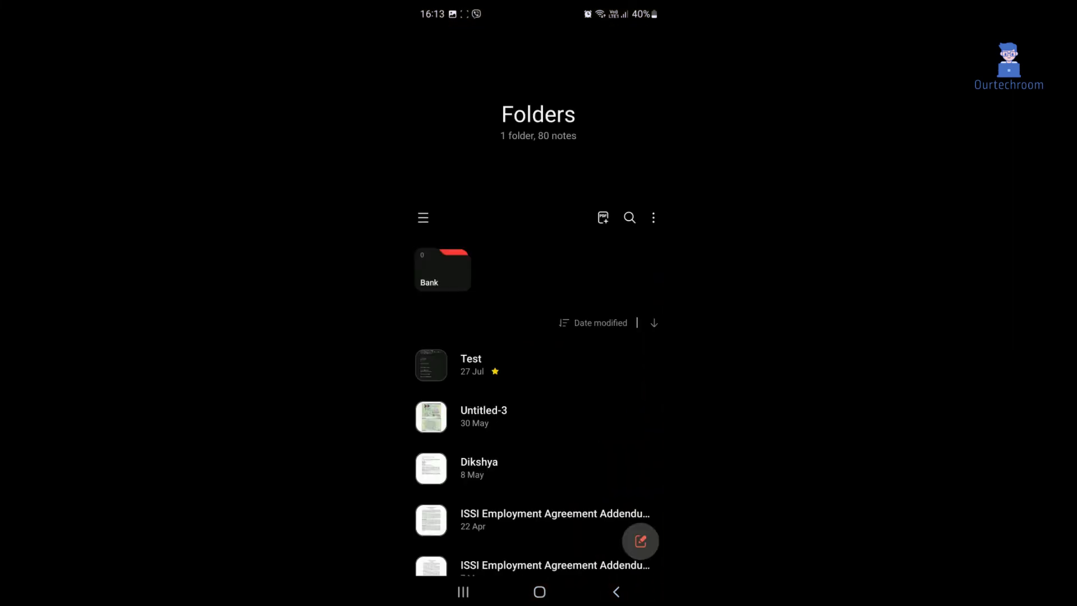
left_click(639, 541)
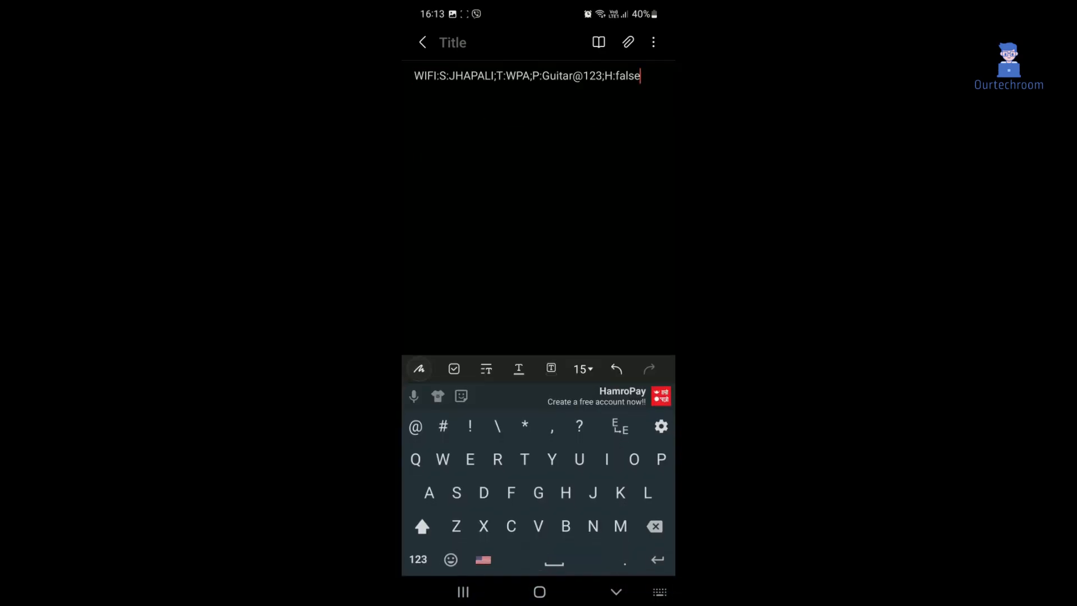
left_click(502, 75)
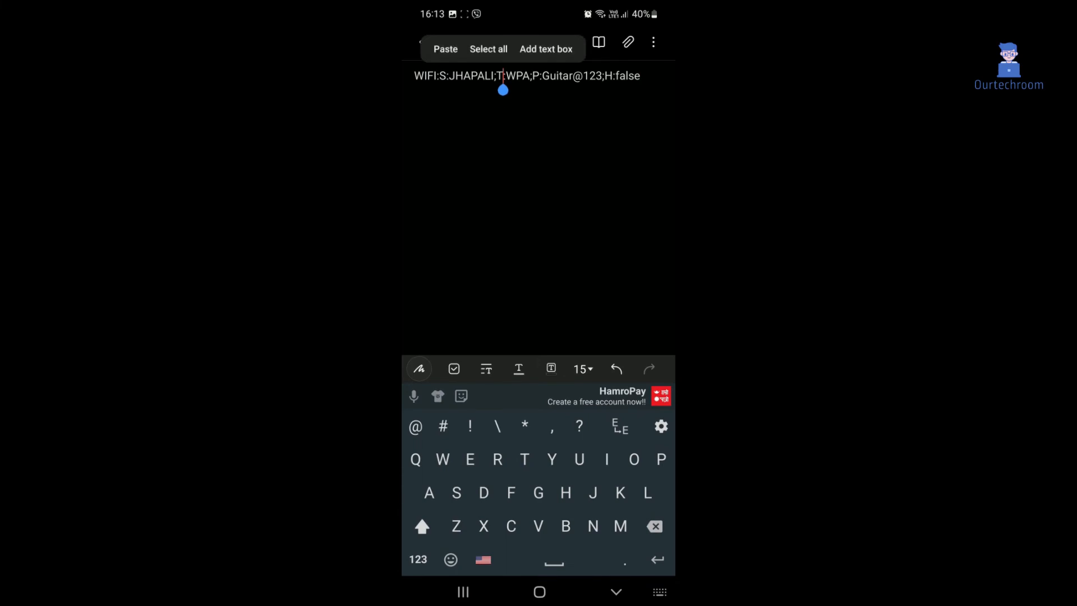